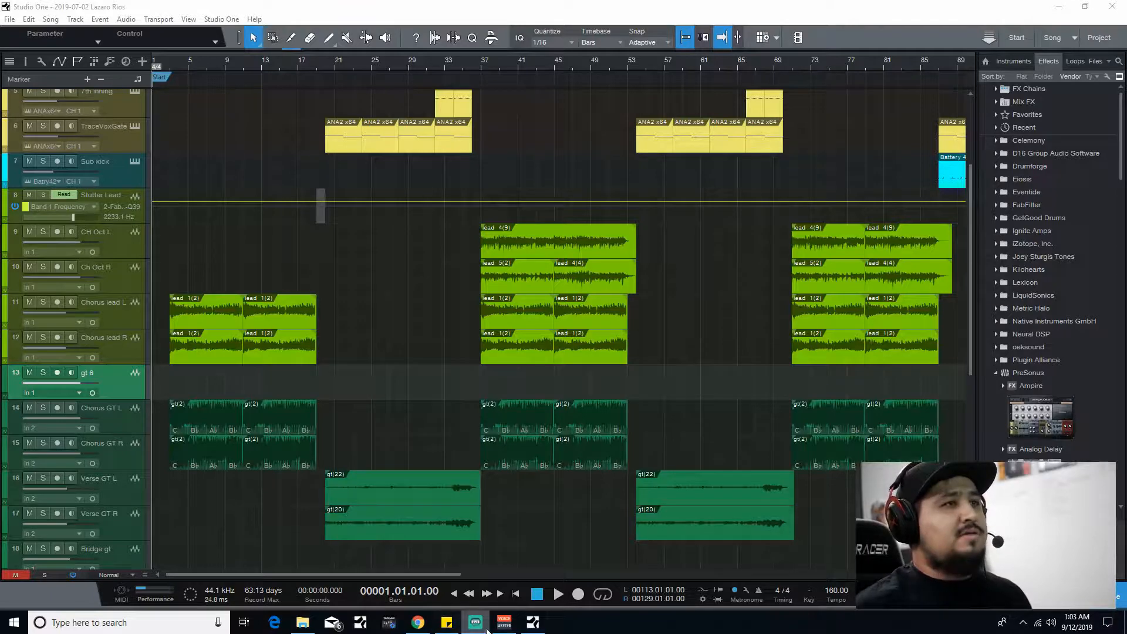
# - Bring up the Voicemeeter mixer from the taskbar and position it over the Studio One session
pyautogui.click(503, 622)
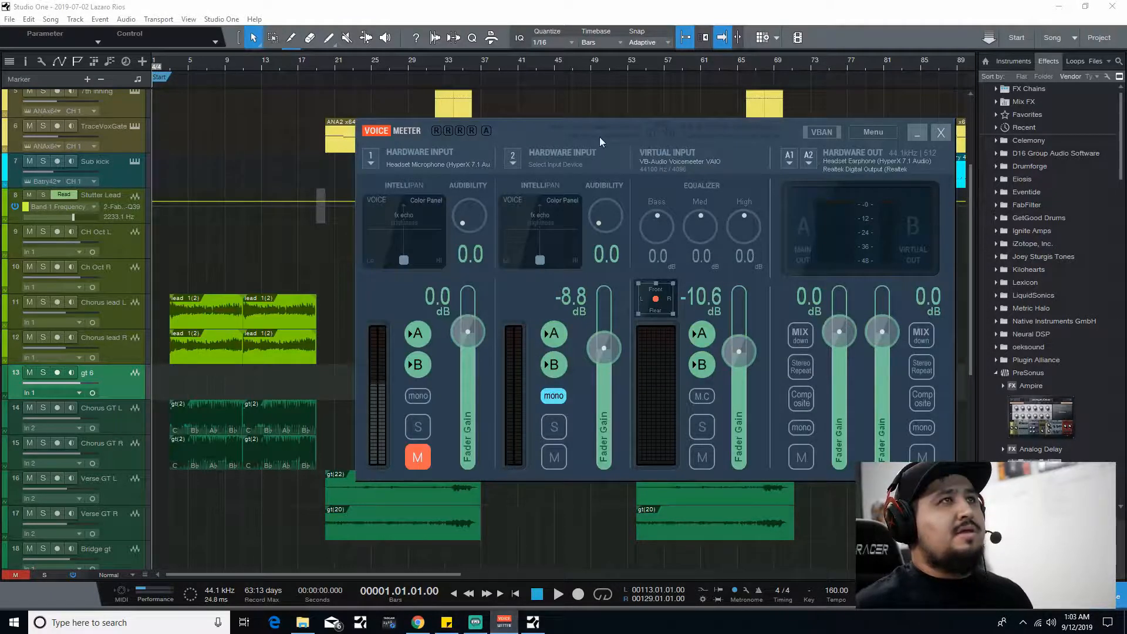
pyautogui.moveTo(600, 131); pyautogui.dragTo(525, 153)
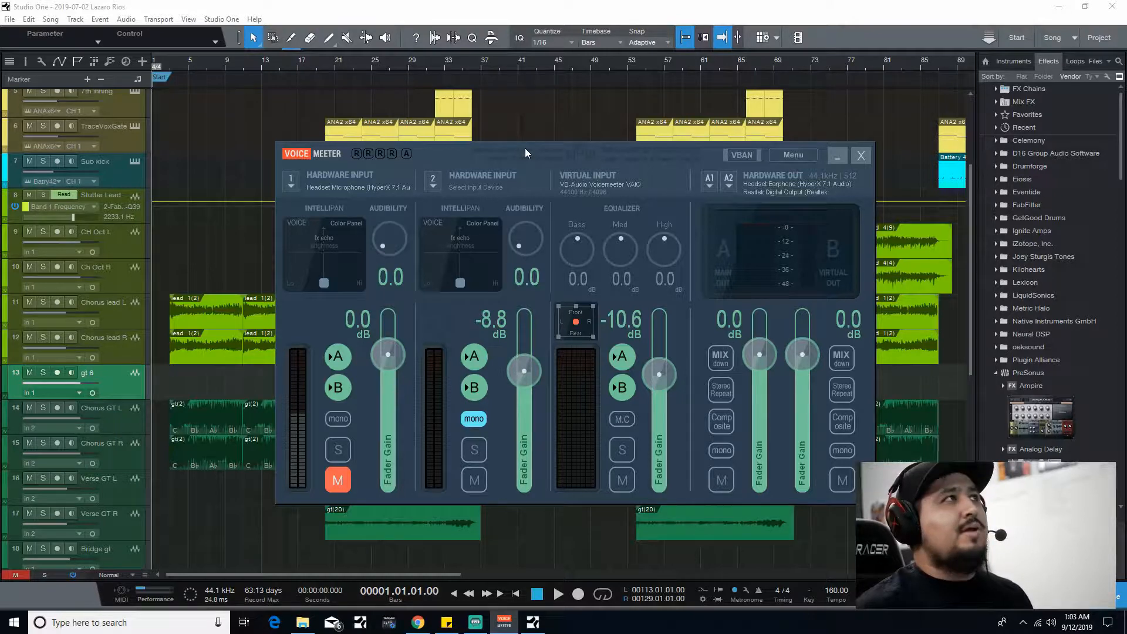
pyautogui.moveTo(682, 182)
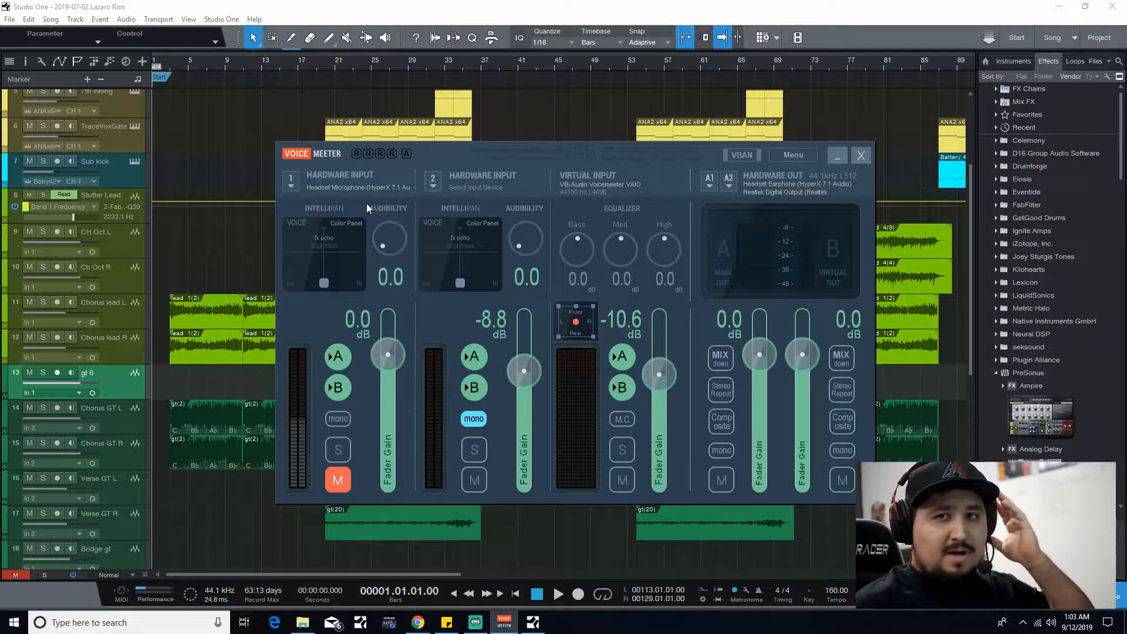
pyautogui.moveTo(374, 212)
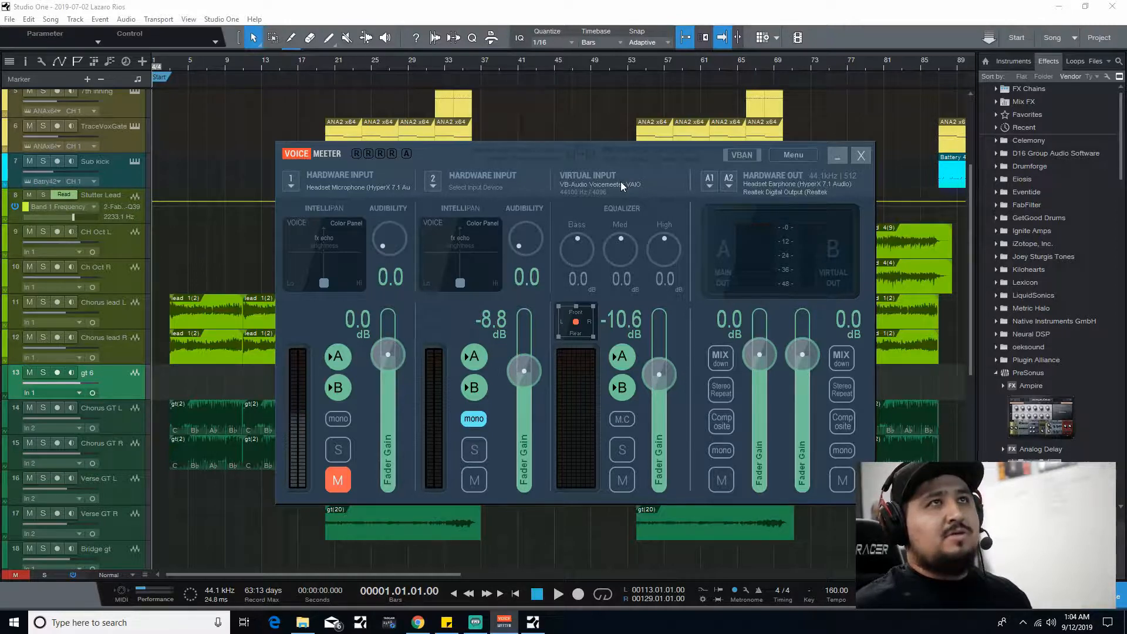
pyautogui.moveTo(647, 189)
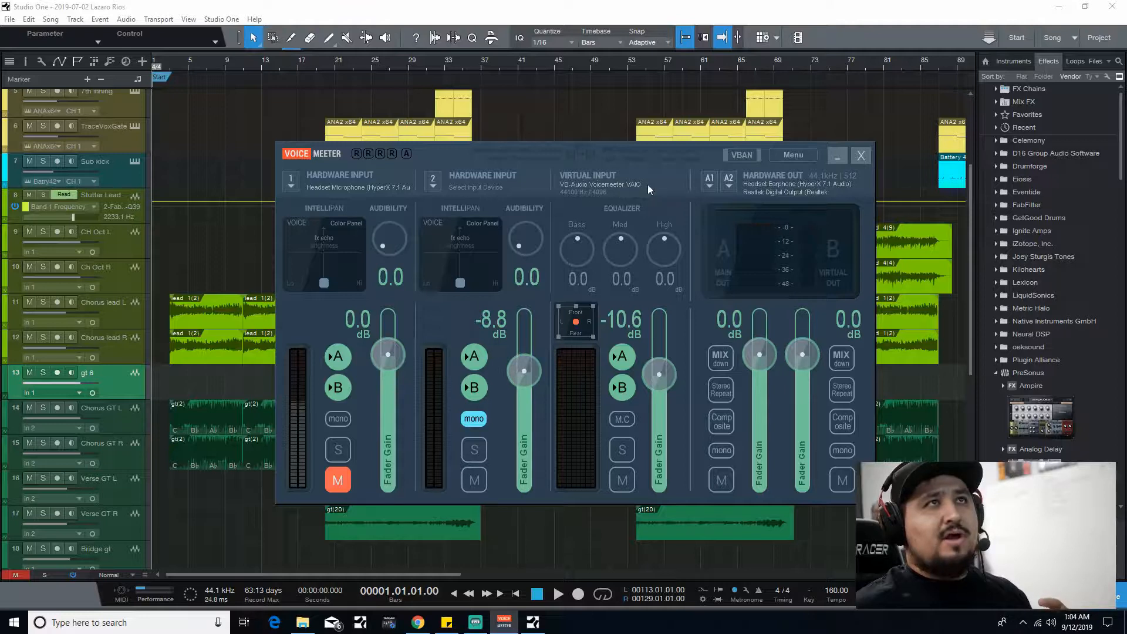
pyautogui.moveTo(724, 198)
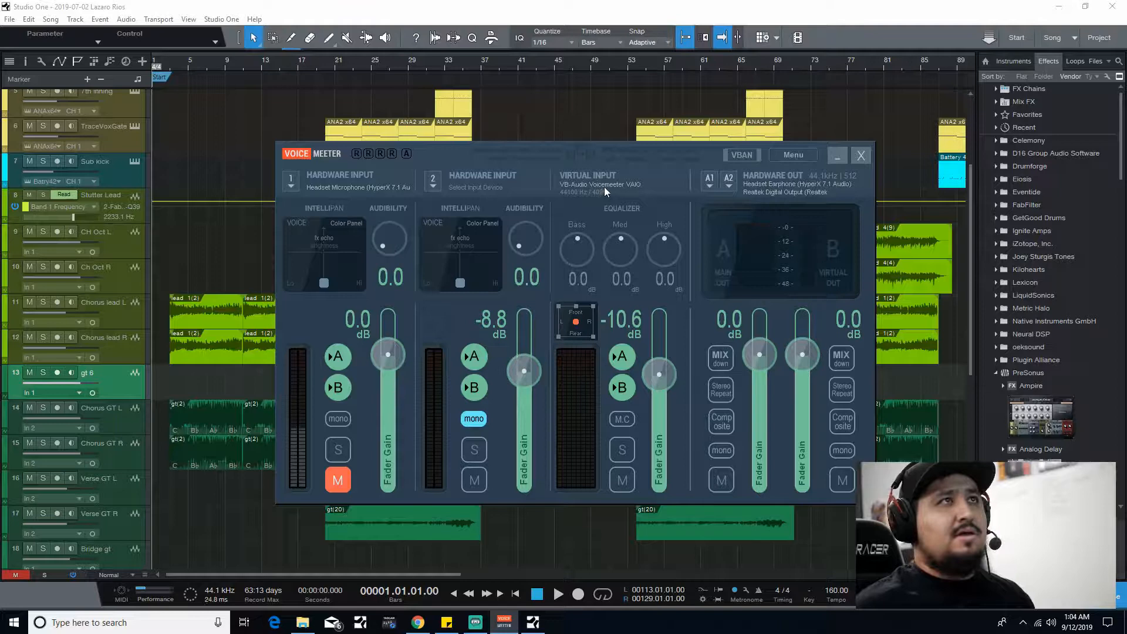
pyautogui.moveTo(706, 195)
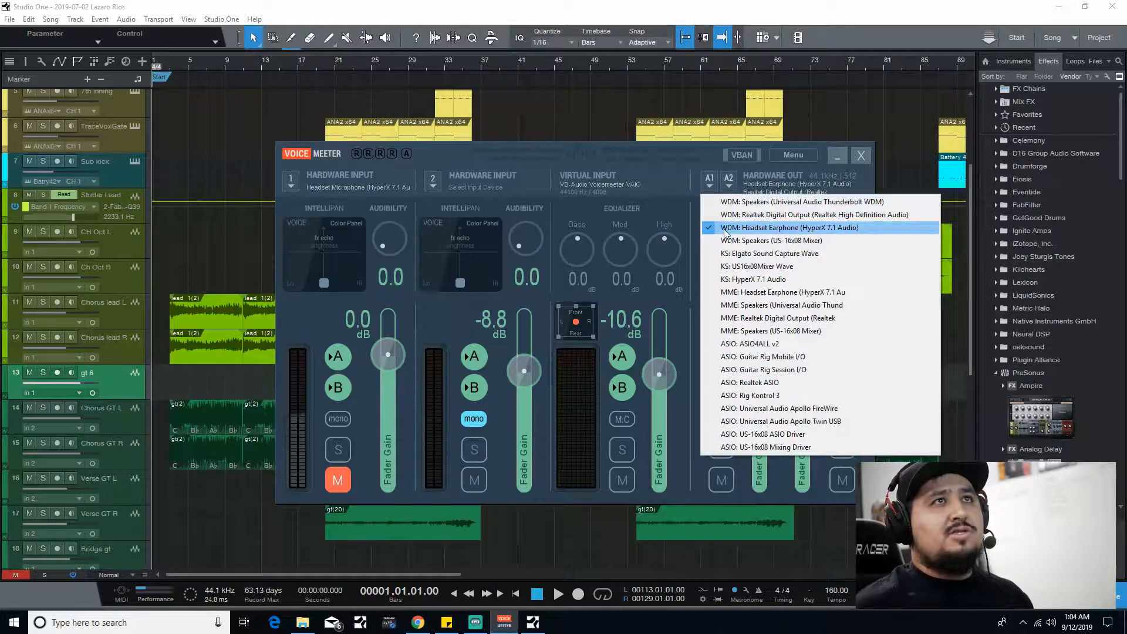
# - Keep MME Realtek Digital Output assigned to the second hardware output (A2)
pyautogui.click(789, 227)
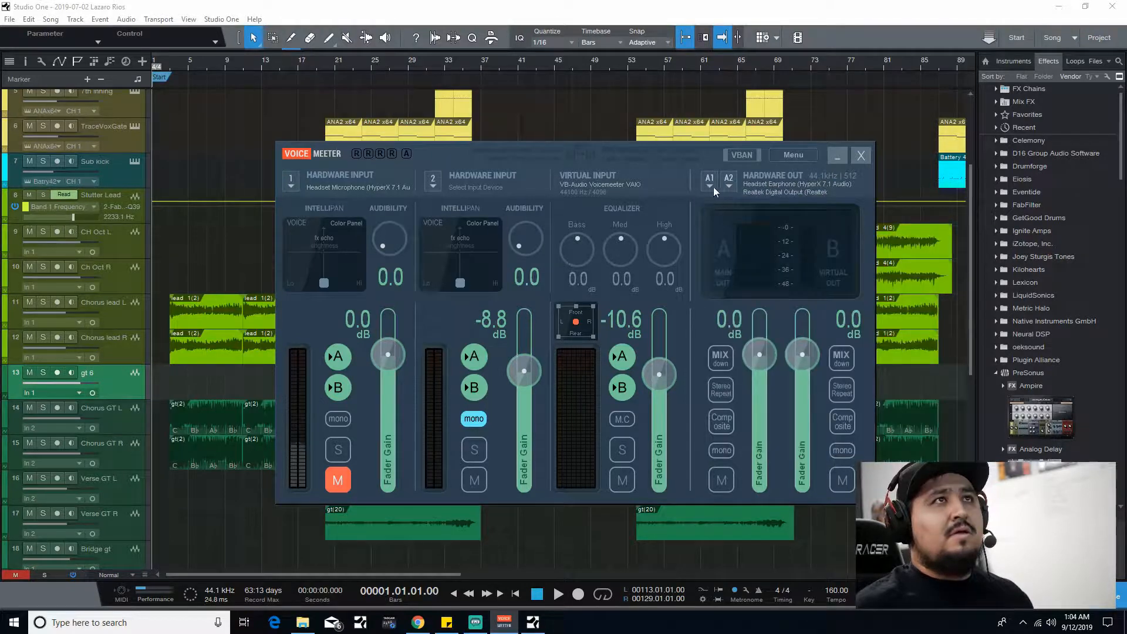
pyautogui.click(728, 188)
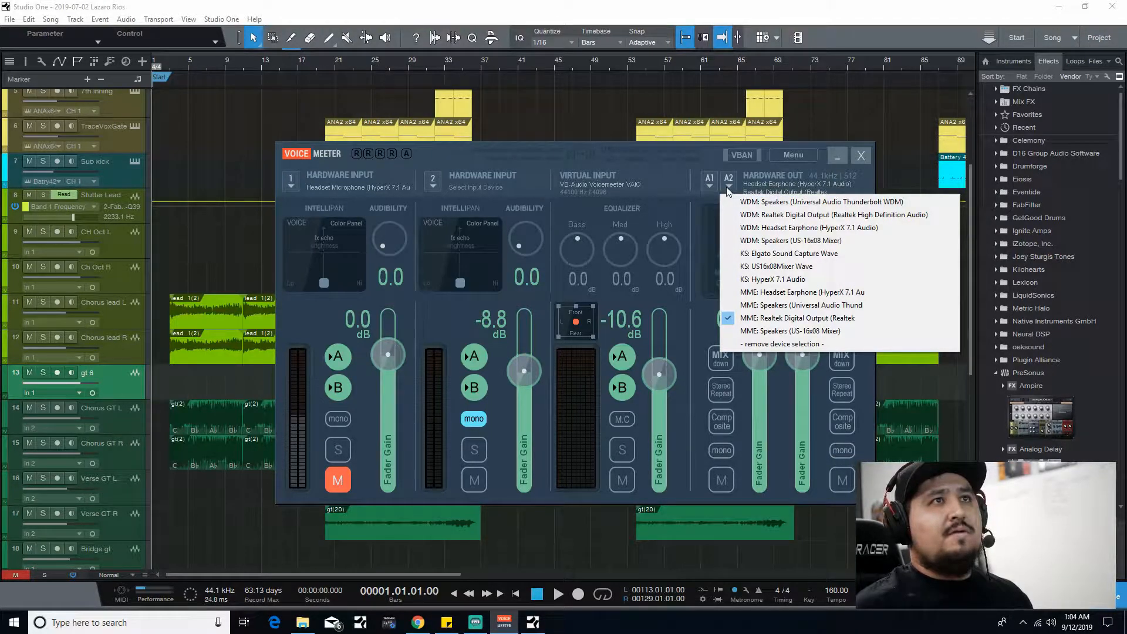
pyautogui.moveTo(798, 317)
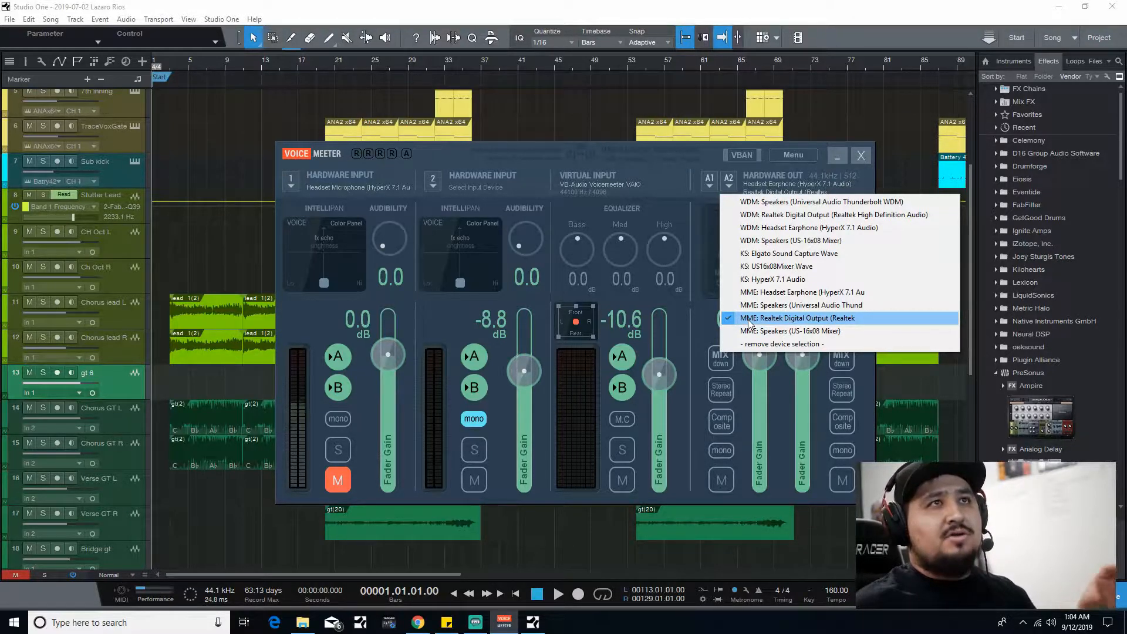
pyautogui.click(796, 318)
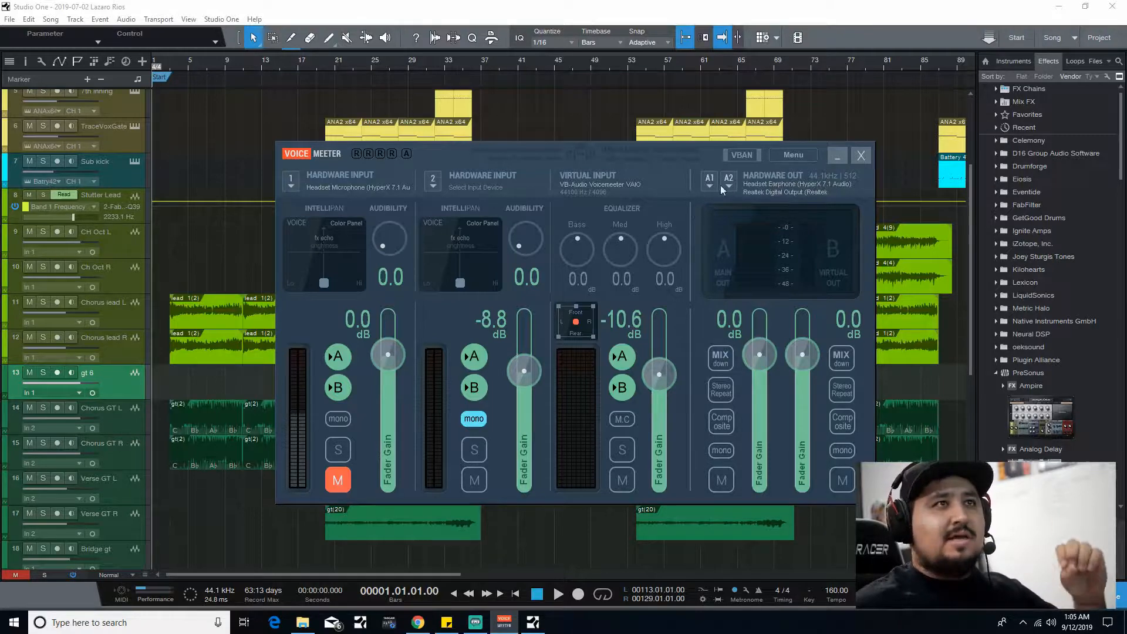
pyautogui.click(710, 181)
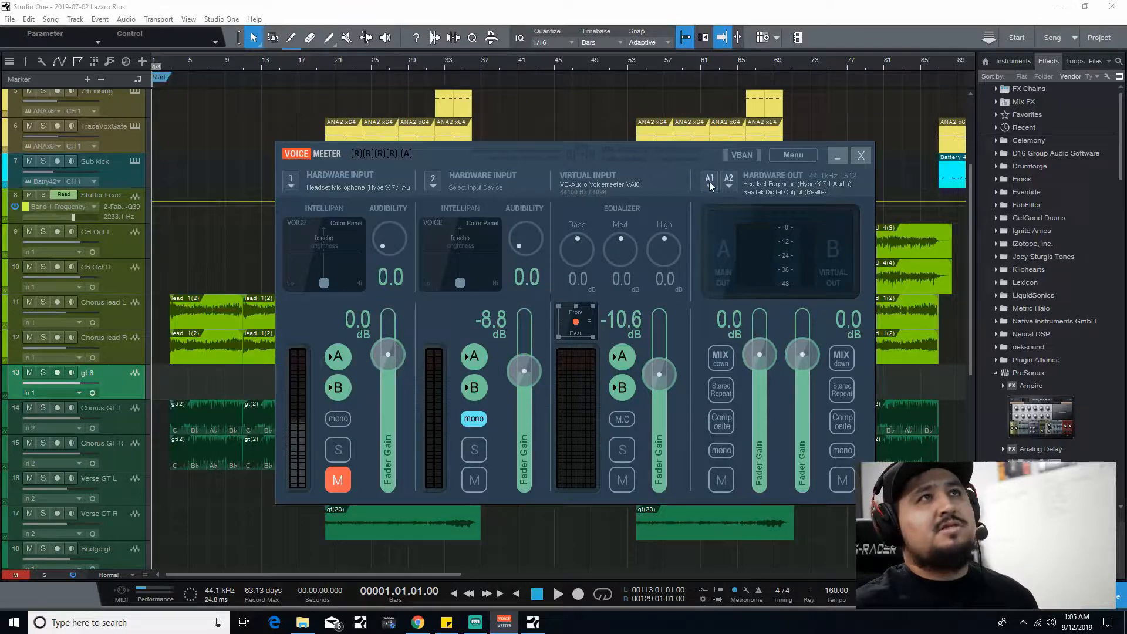
# - Recheck that A1 stays on Headset Earphone (HyperX 7.1 Audio) and put the mixer away
pyautogui.click(729, 186)
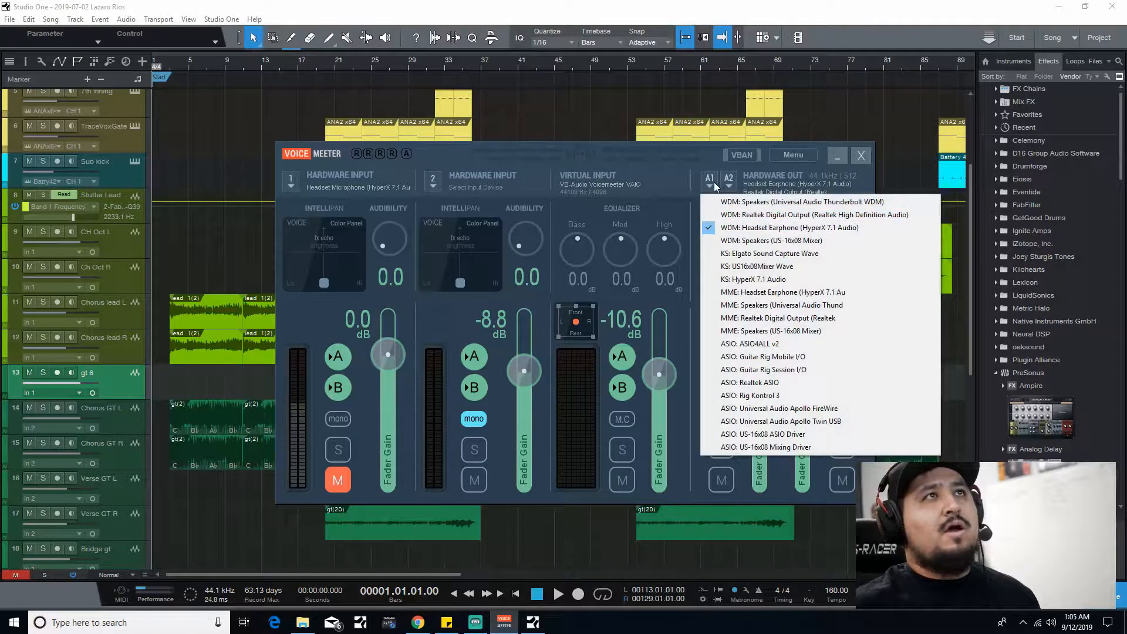
pyautogui.moveTo(789, 227)
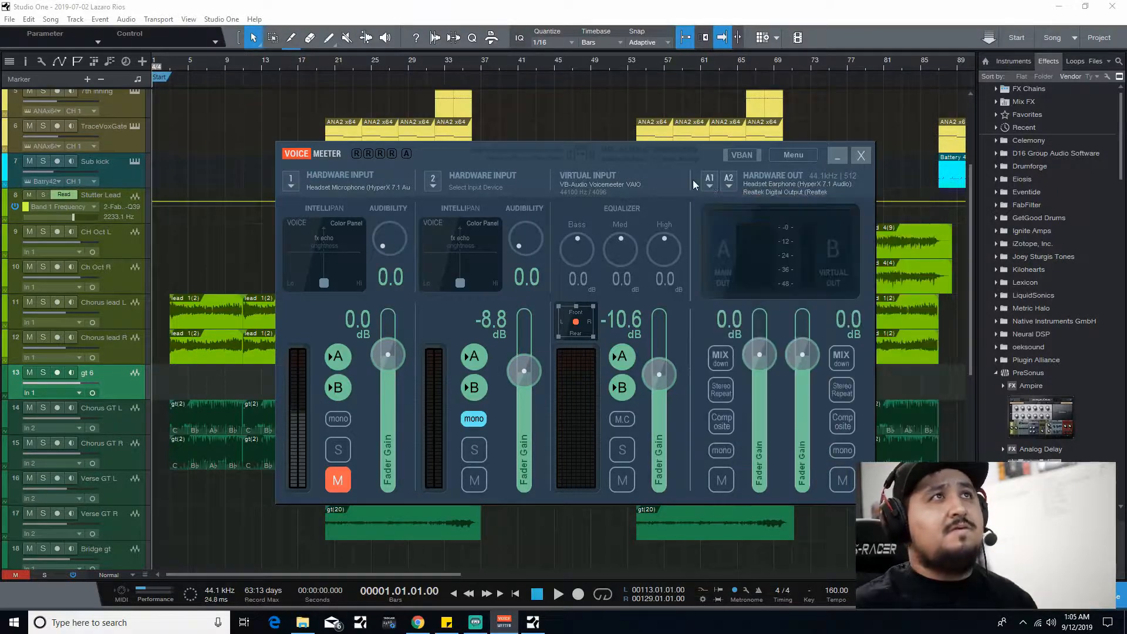
pyautogui.click(708, 179)
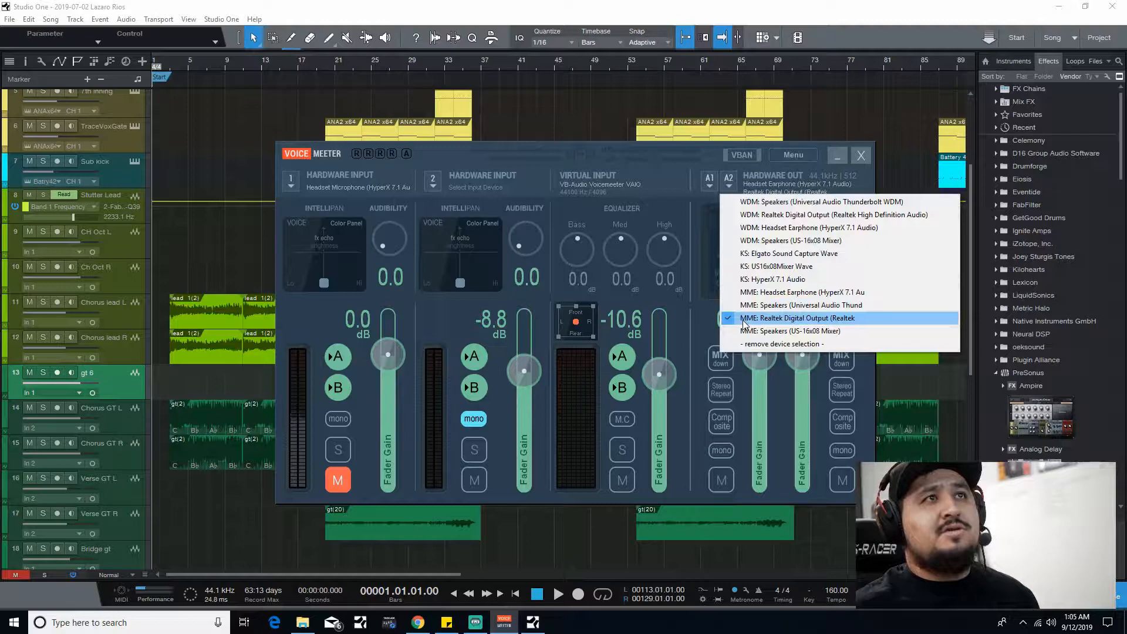
pyautogui.moveTo(788, 330)
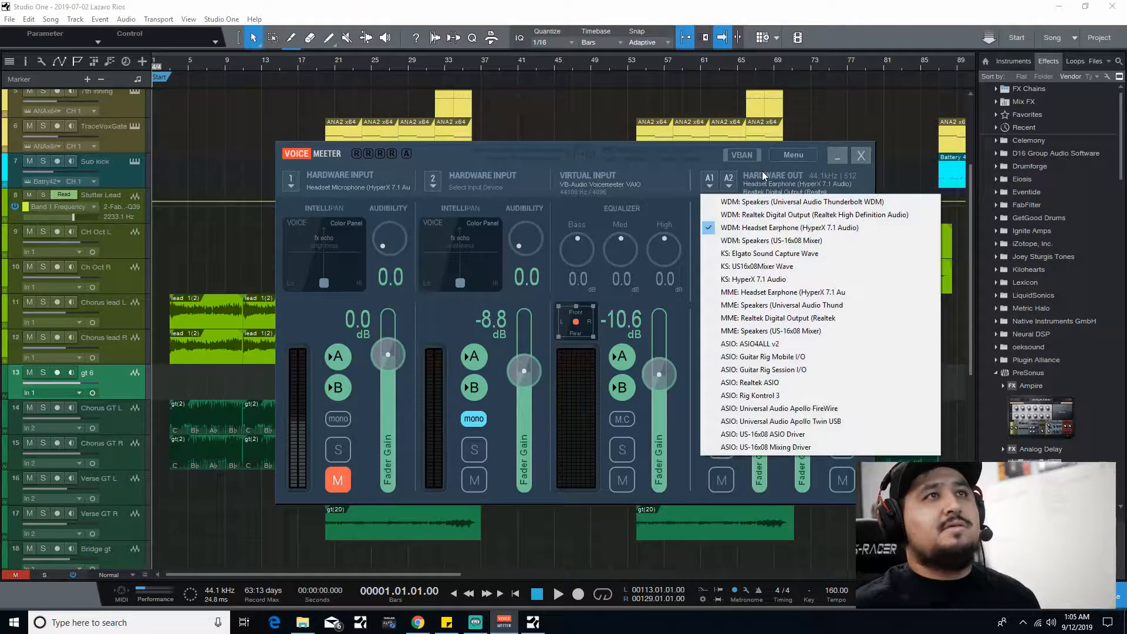
pyautogui.click(861, 155)
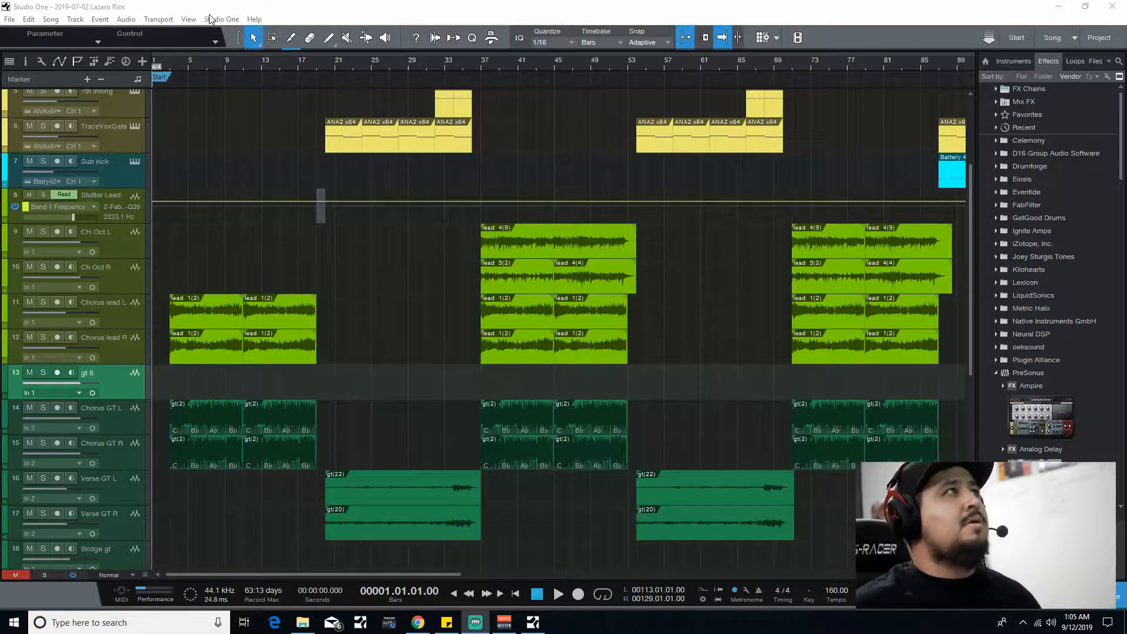
# - In Audio Setup, choose Voicemeeter Virtual as Studio One's audio device and confirm with OK
pyautogui.click(222, 19)
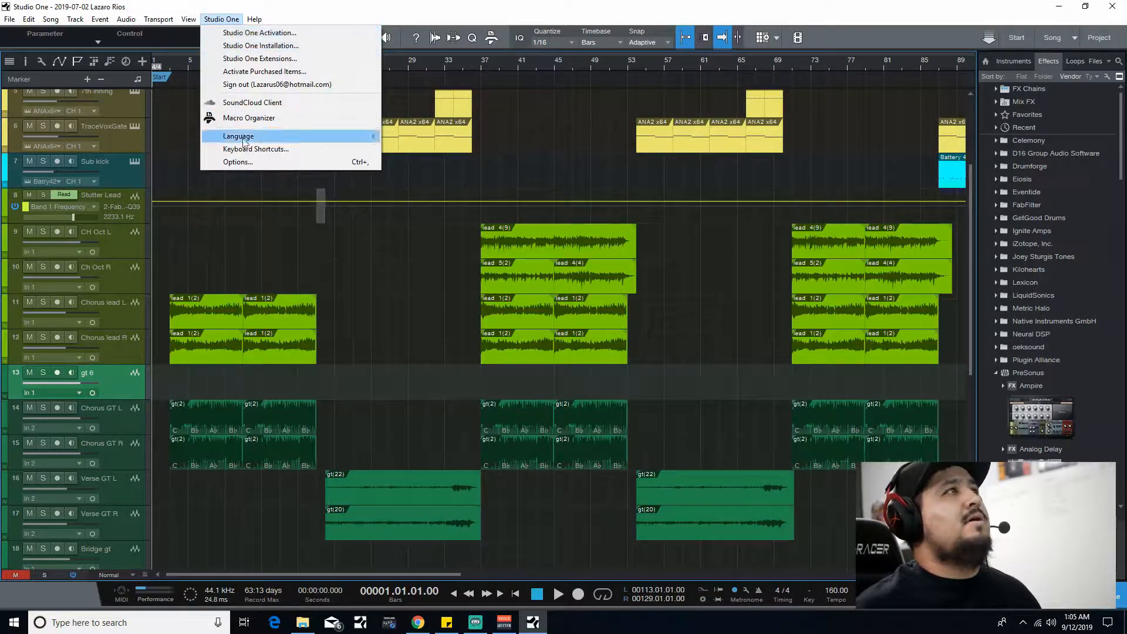
pyautogui.click(237, 162)
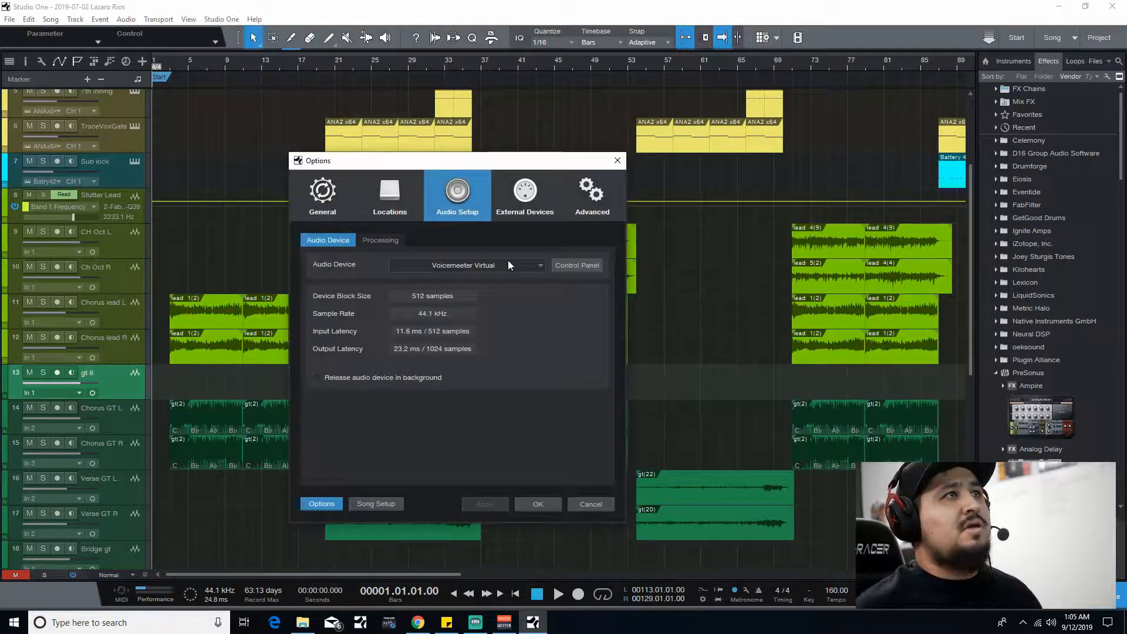
pyautogui.click(466, 265)
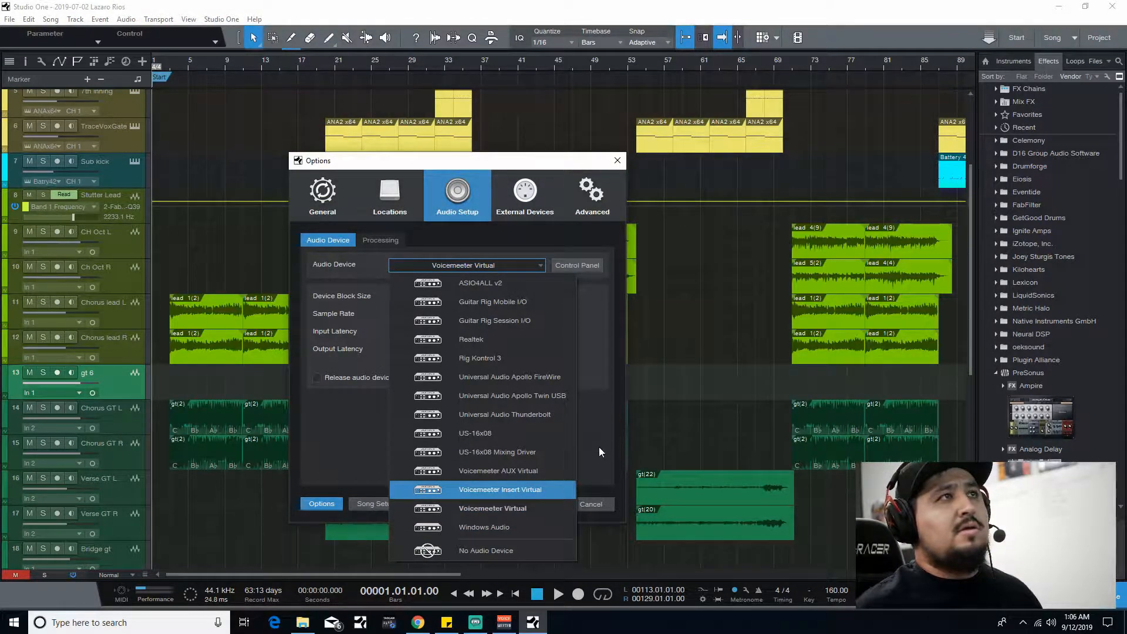
pyautogui.click(493, 508)
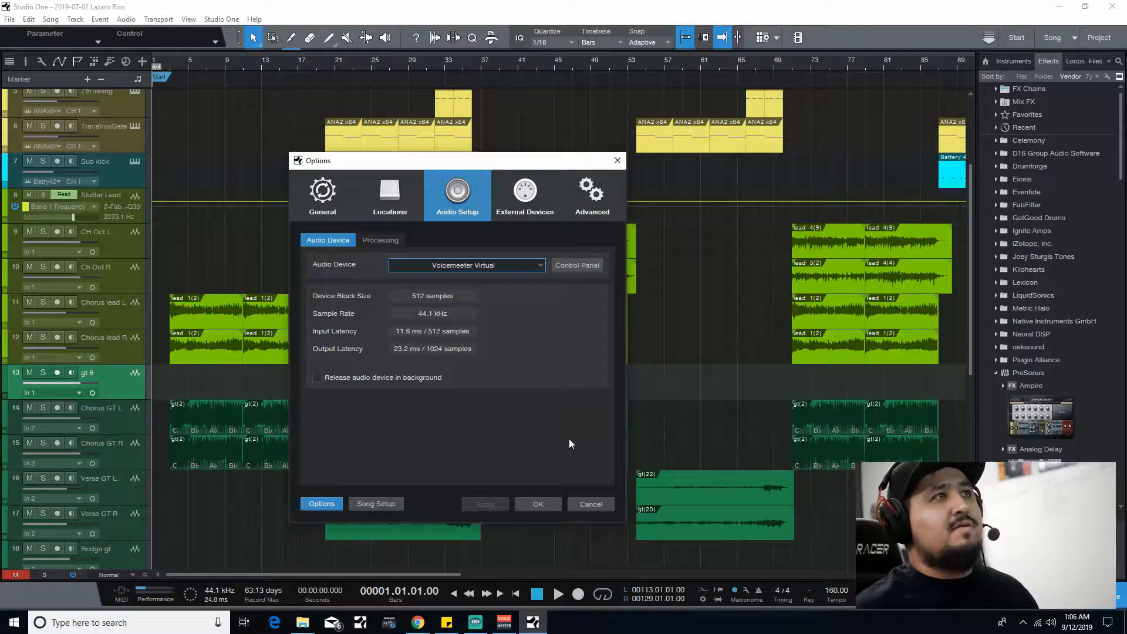
pyautogui.moveTo(469, 305)
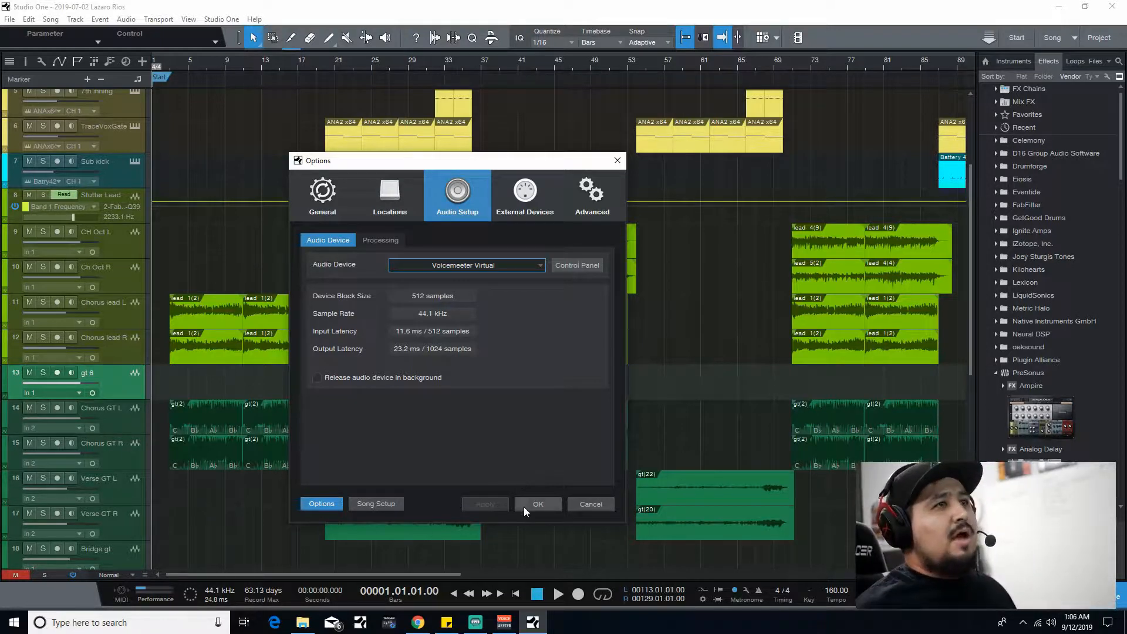
pyautogui.click(538, 504)
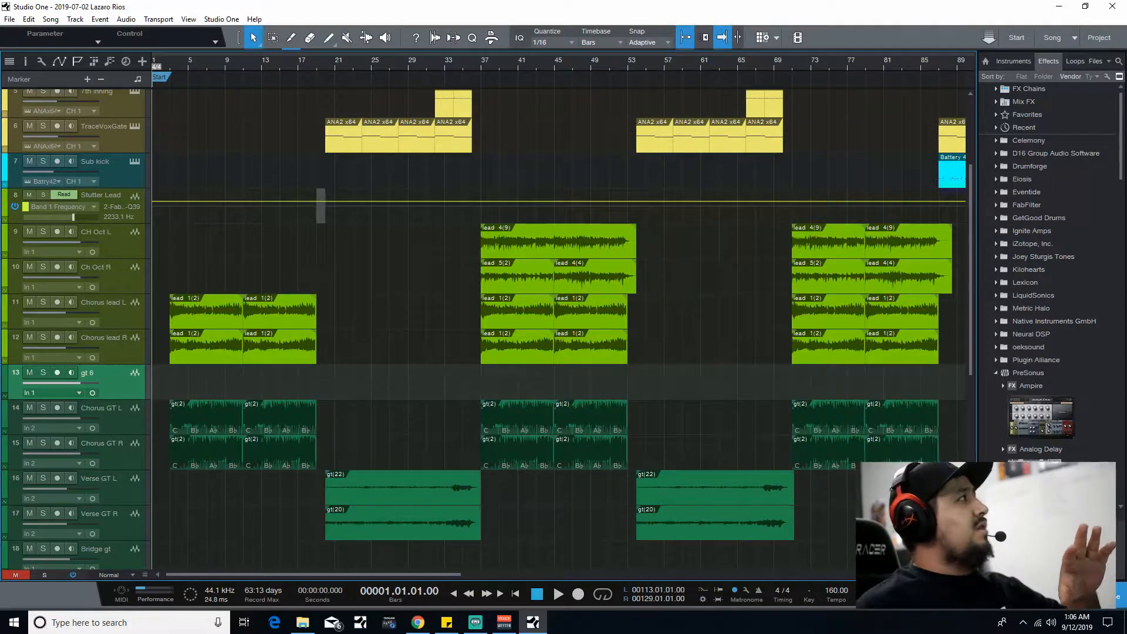
# - Switch to Streamlabs OBS and select the Video Capture Device, Display Capture and Studio One Audio sources in turn
pyautogui.click(474, 623)
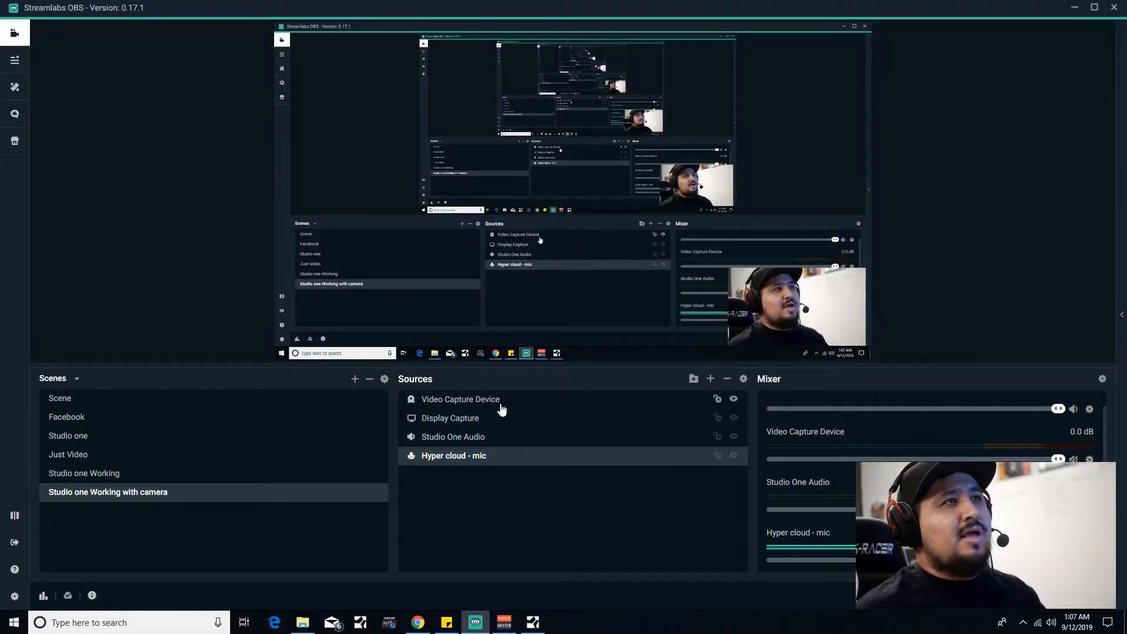
pyautogui.click(460, 399)
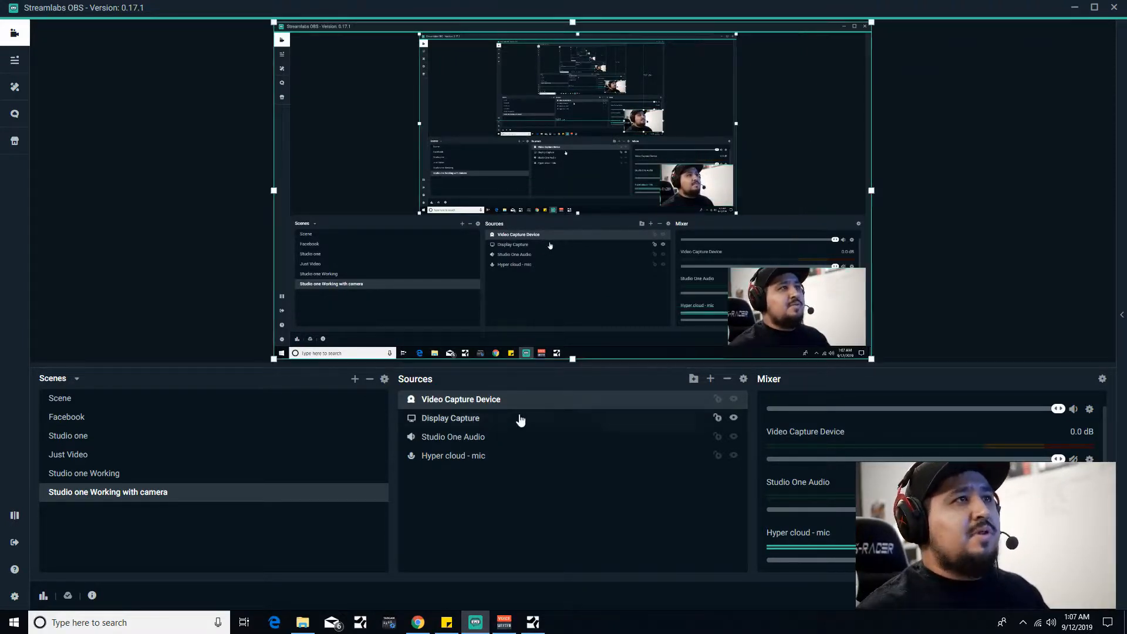
pyautogui.click(451, 418)
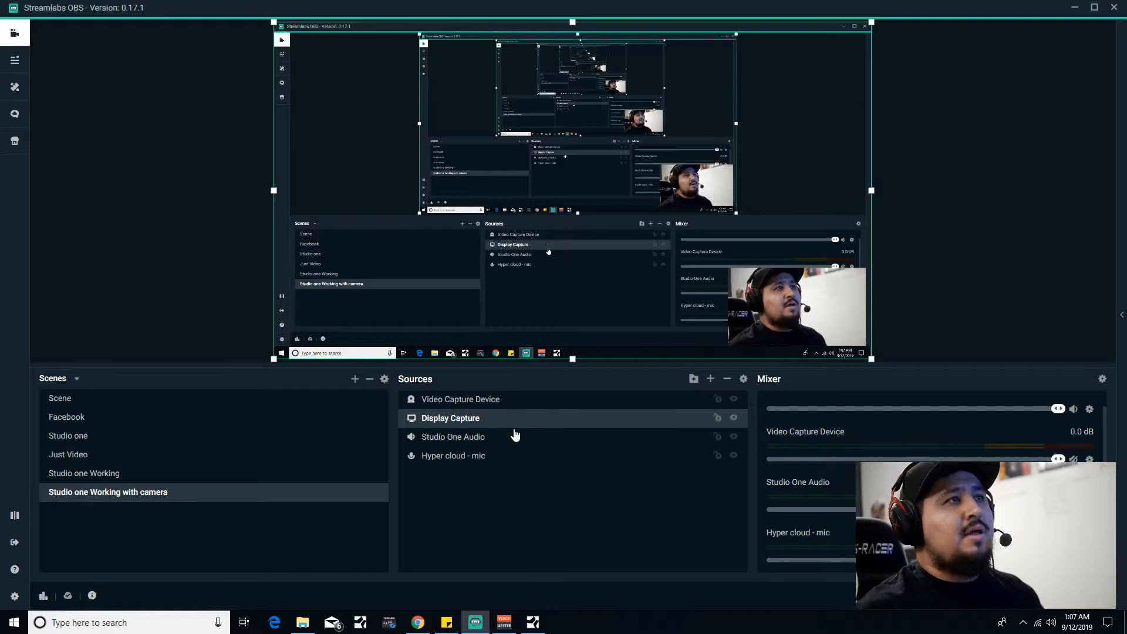
pyautogui.click(452, 437)
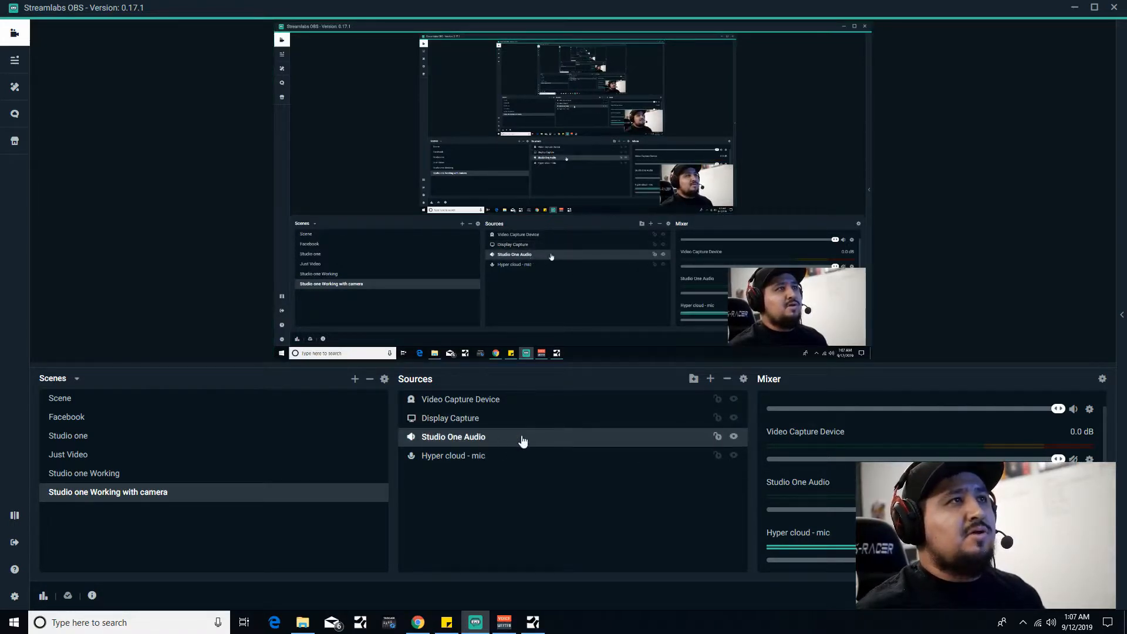
# - Confirm the Studio One Audio source captures Realtek Digital Output
pyautogui.doubleClick(453, 436)
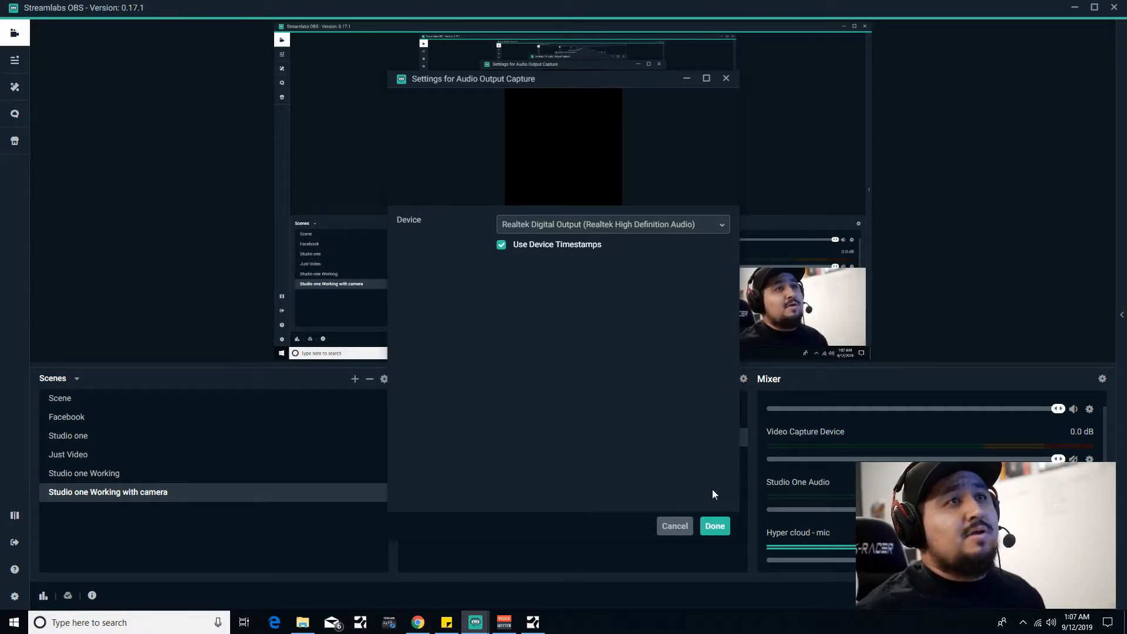
pyautogui.click(714, 526)
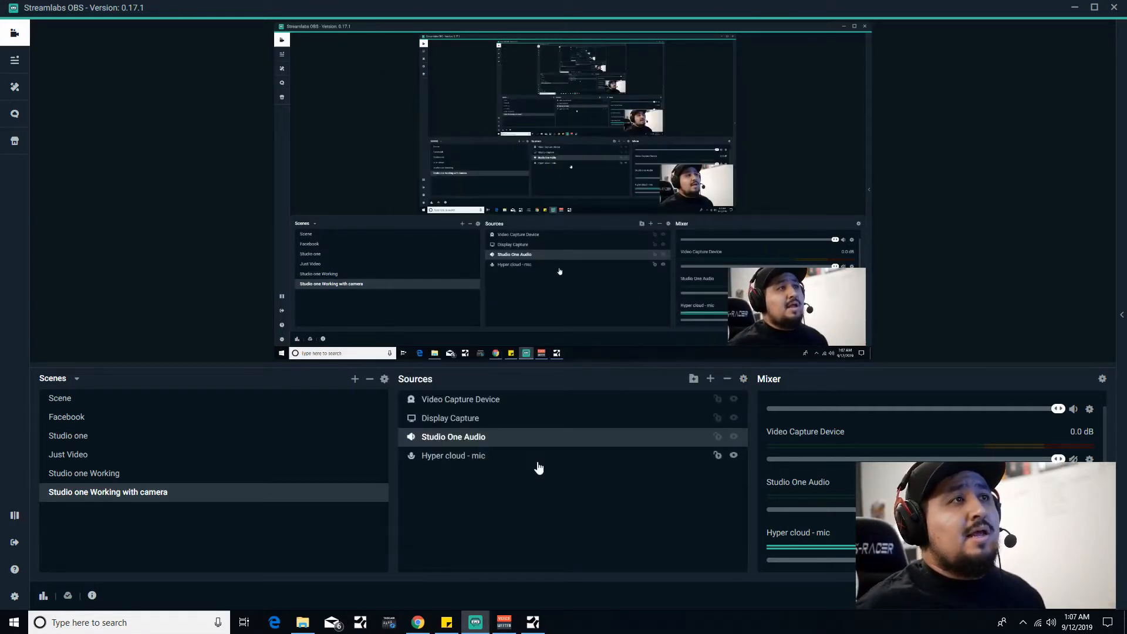
# - Confirm the Hyper cloud - mic source uses the HyperX Headset Microphone
pyautogui.click(452, 455)
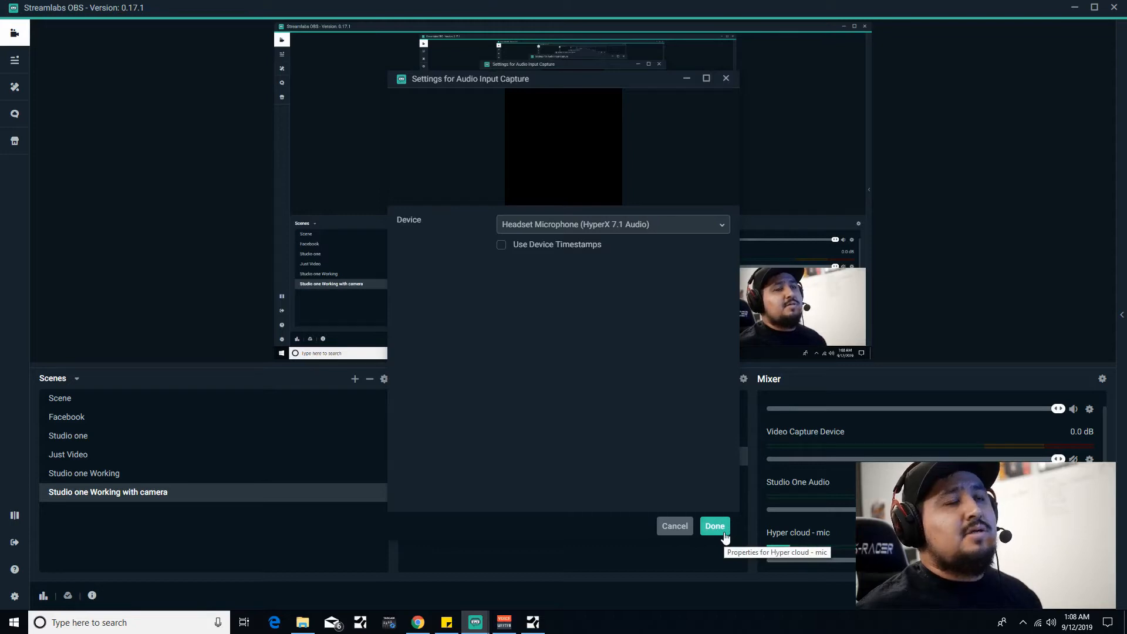
pyautogui.click(715, 526)
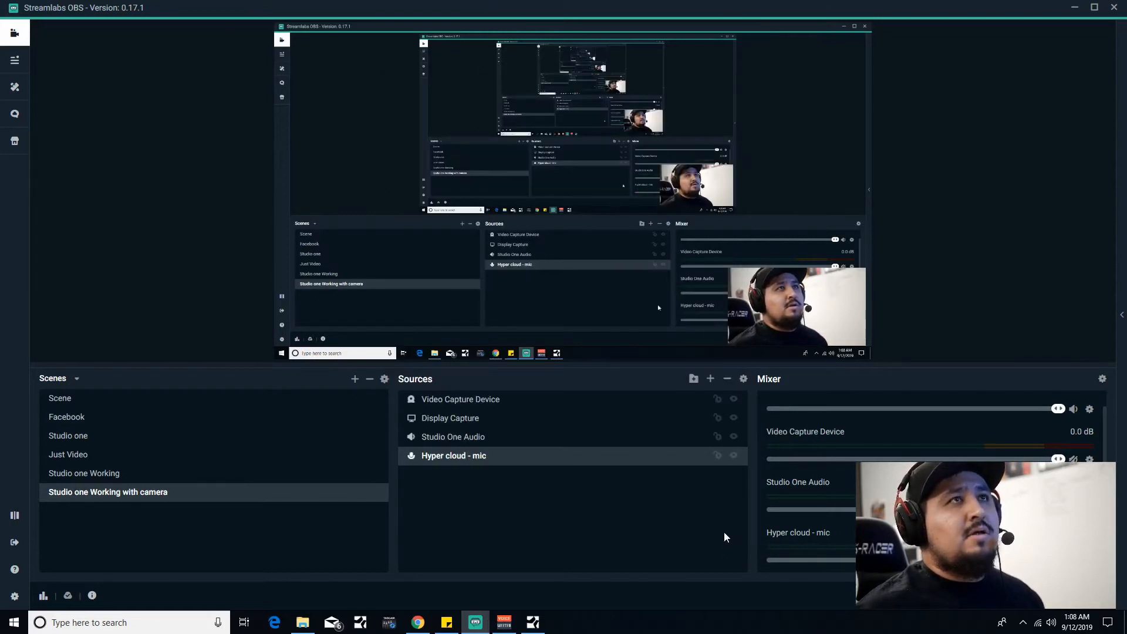